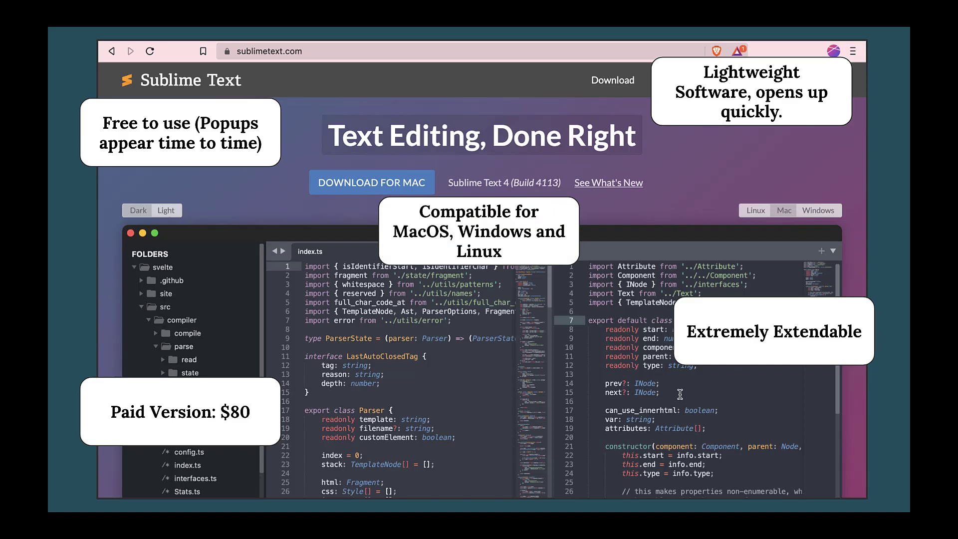
# Expand the Visual Studio Code download menu listing Windows x64, macOS Universal and Linux installers
pyautogui.click(290, 51)
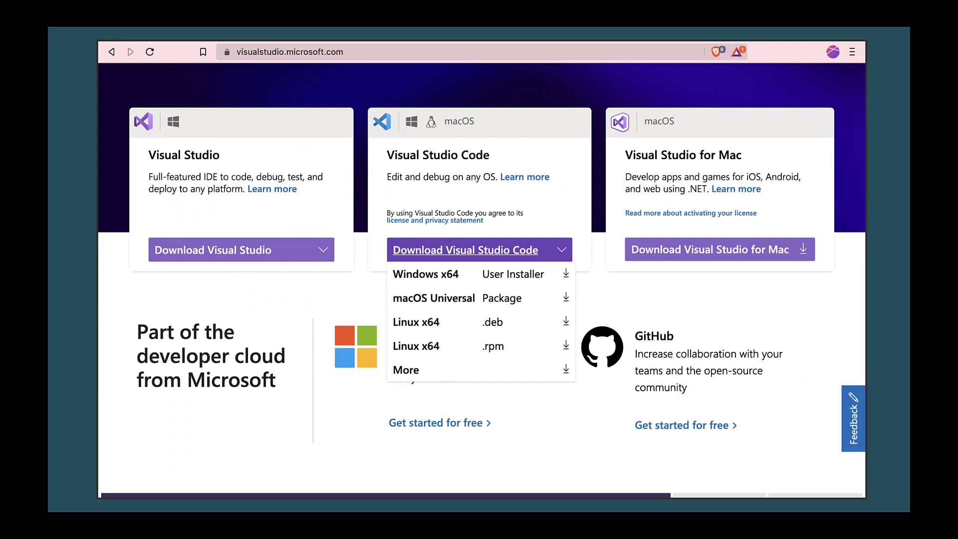